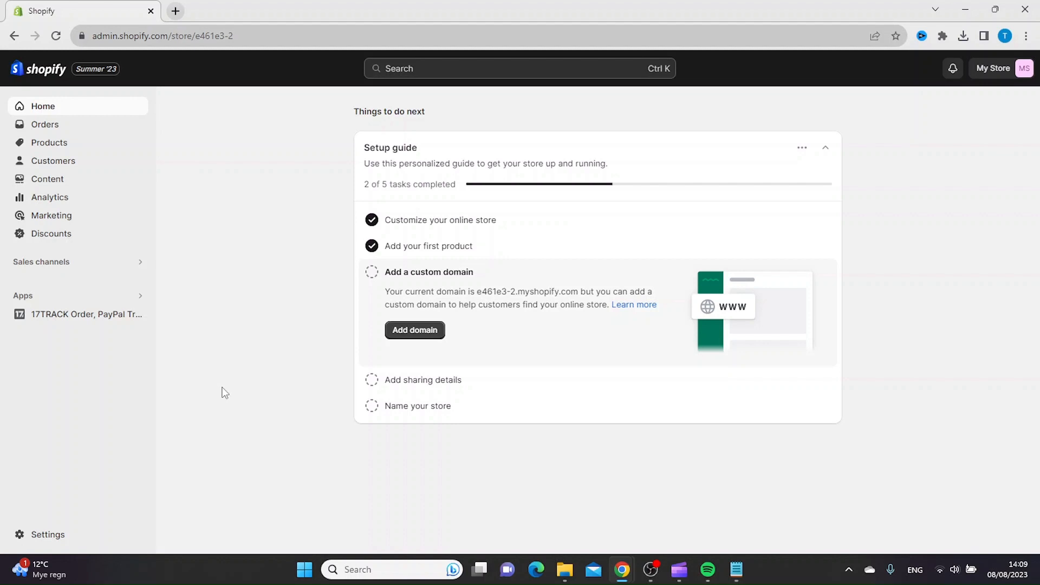
{"action": "mouse_move", "coordinate": [48, 143]}
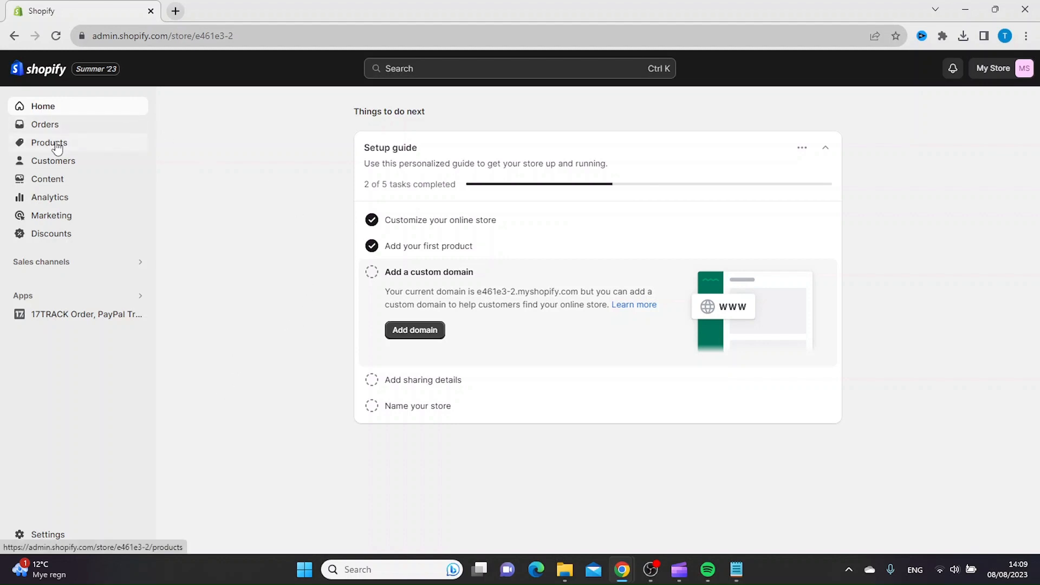
Show the store's Products list with its six active products.
{"action": "left_click", "coordinate": [48, 142]}
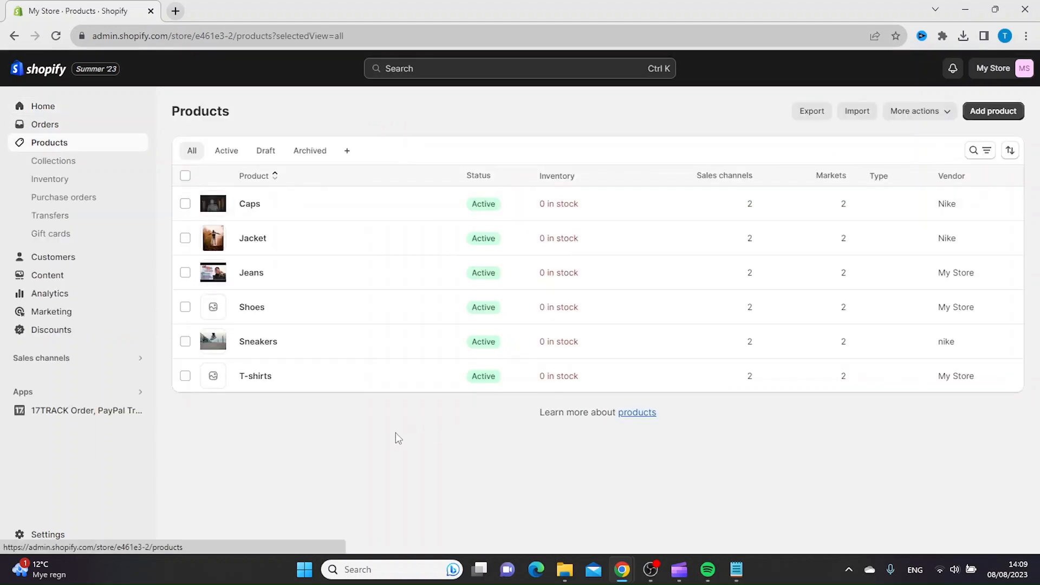
{"action": "mouse_move", "coordinate": [363, 462]}
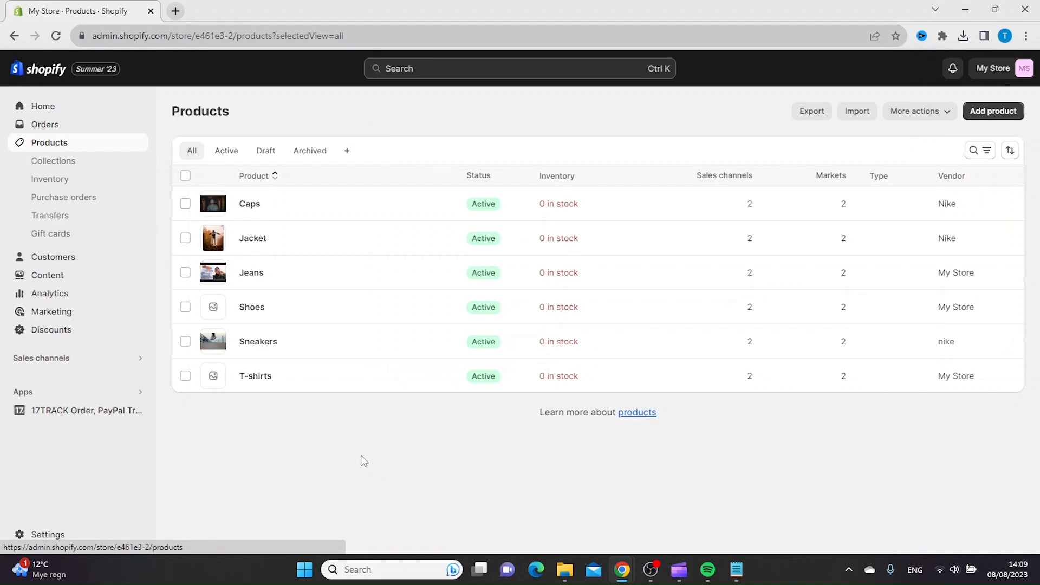
{"action": "mouse_move", "coordinate": [250, 273]}
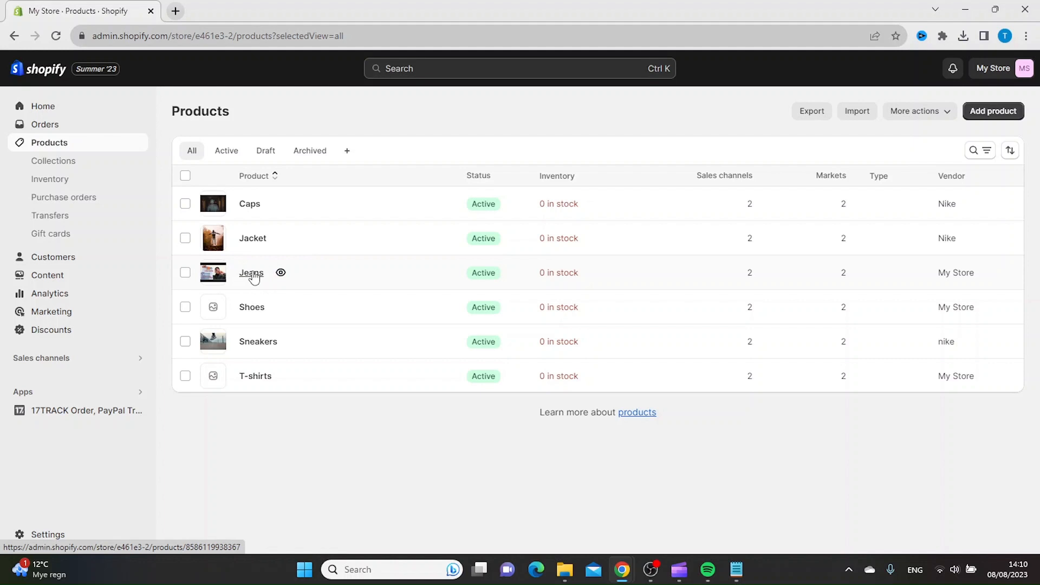
Set Jeans pricing to 100 kr with a compare-at price of 150 kr.
{"action": "left_click", "coordinate": [251, 273]}
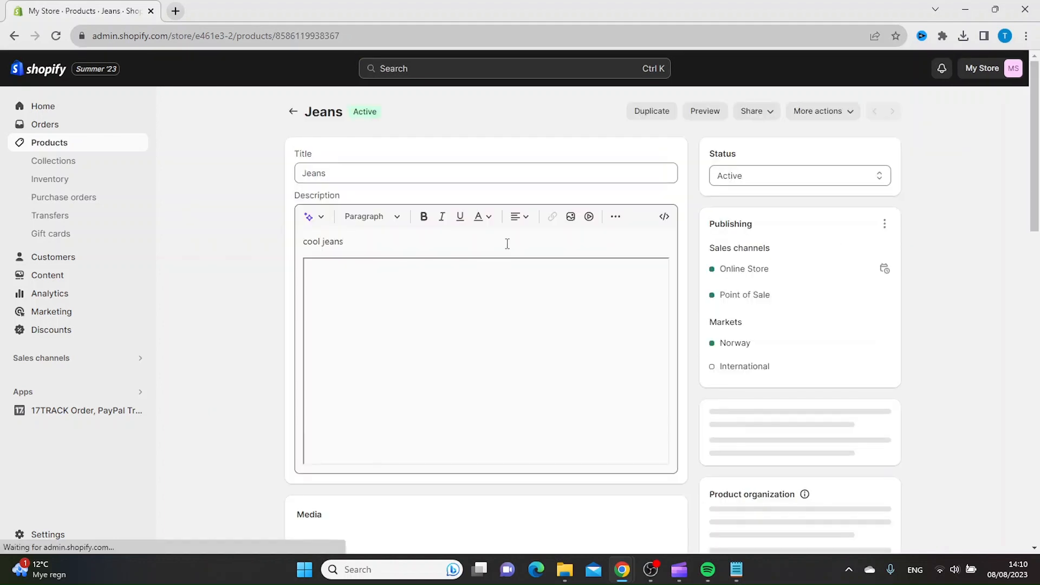
{"action": "scroll", "scroll_direction": "down", "scroll_amount": 3}
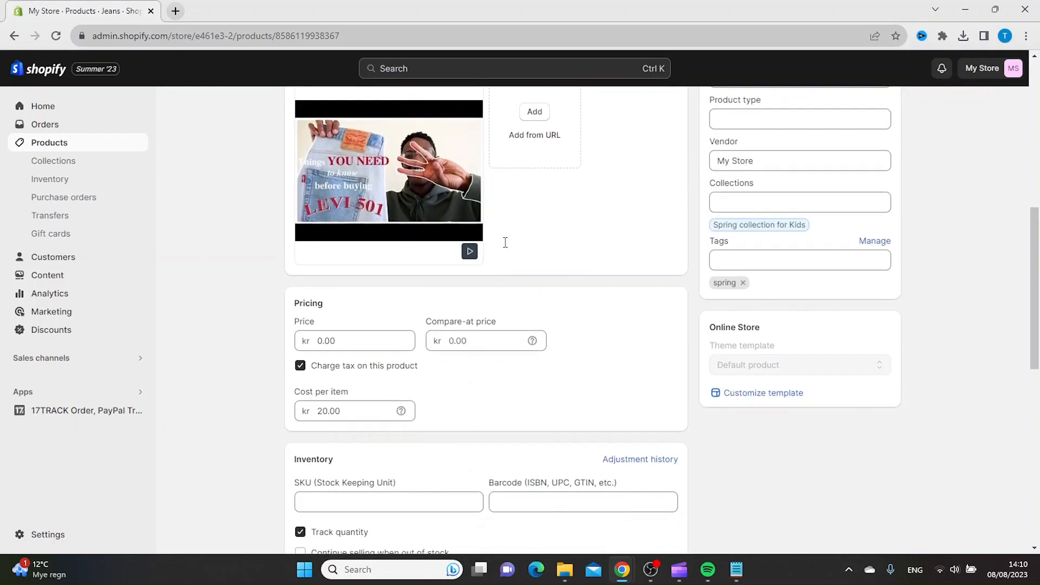
{"action": "scroll", "scroll_direction": "down", "scroll_amount": 3}
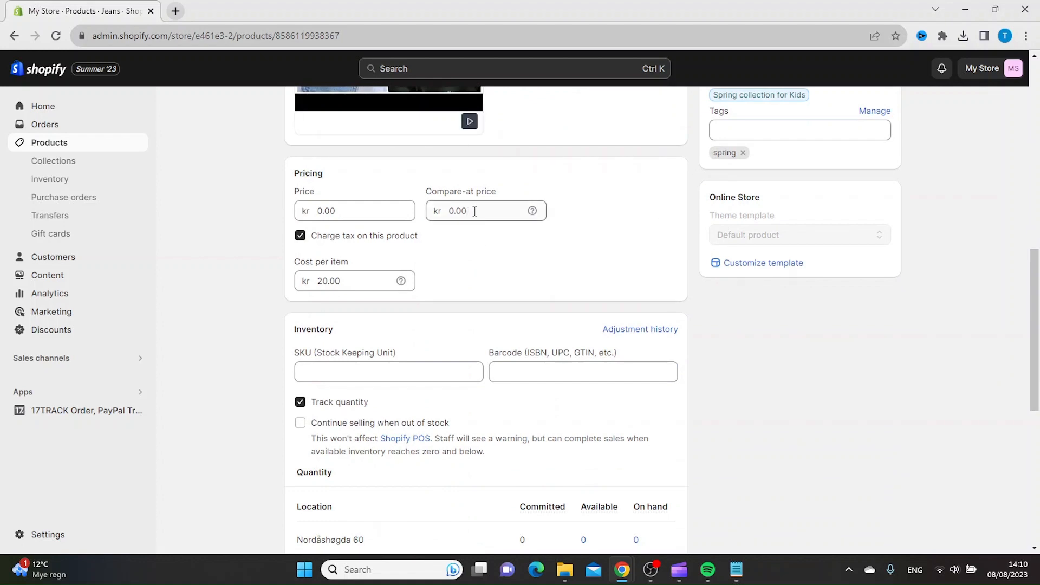
{"action": "left_click", "coordinate": [354, 210]}
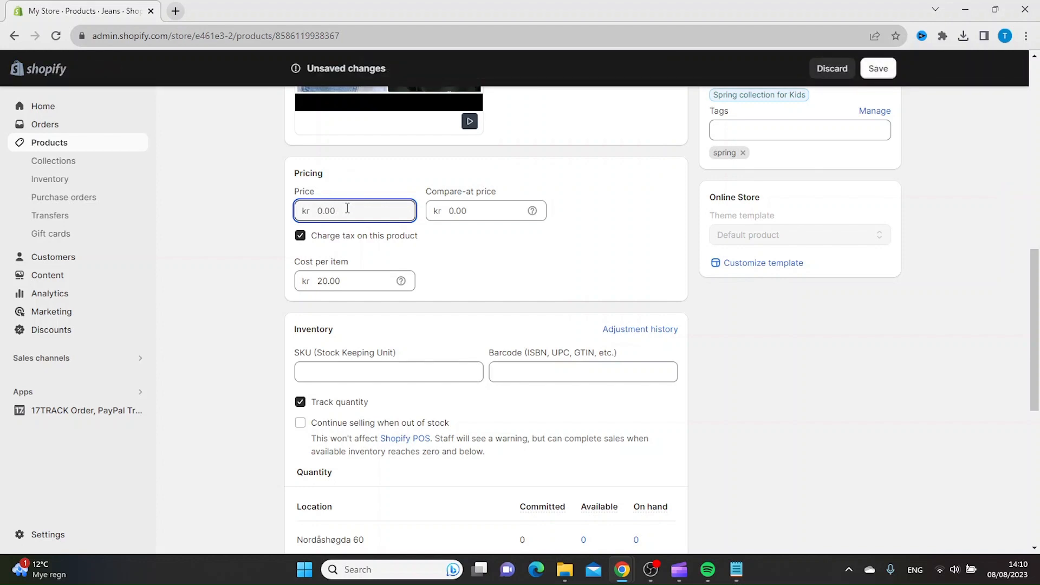
{"action": "type", "text": "100"}
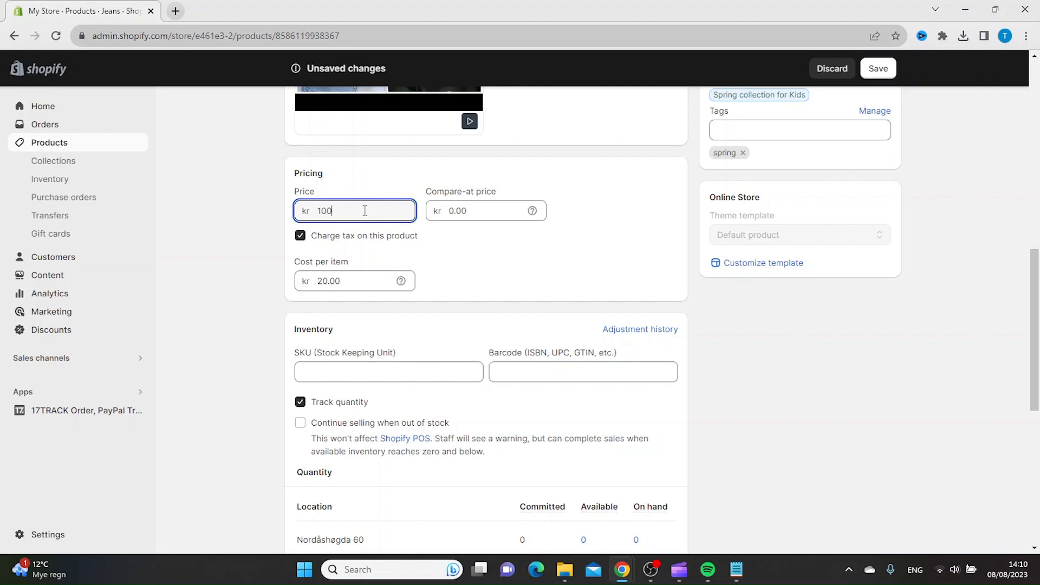
{"action": "mouse_move", "coordinate": [486, 258]}
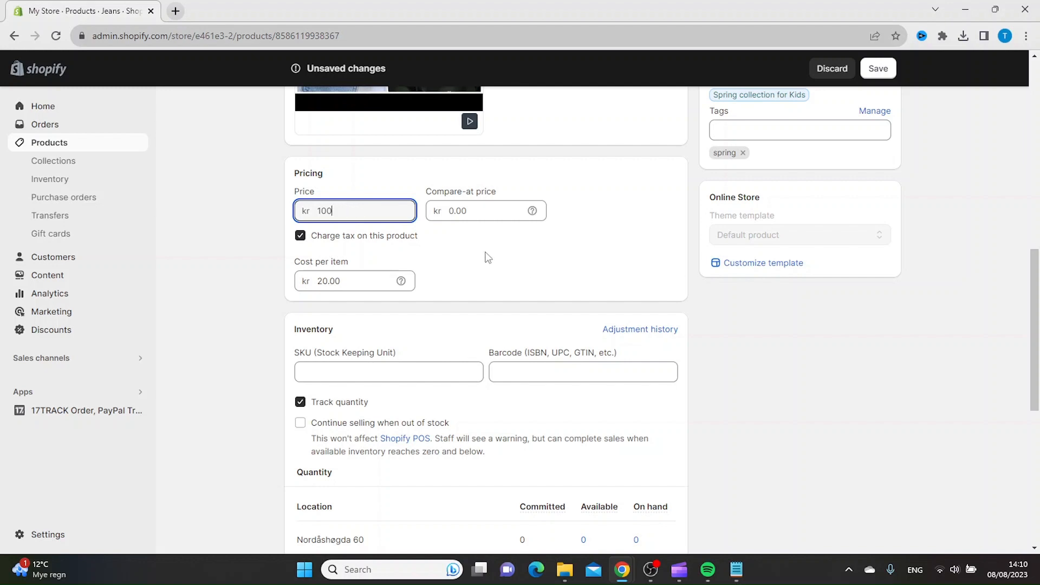
{"action": "left_click", "coordinate": [485, 210]}
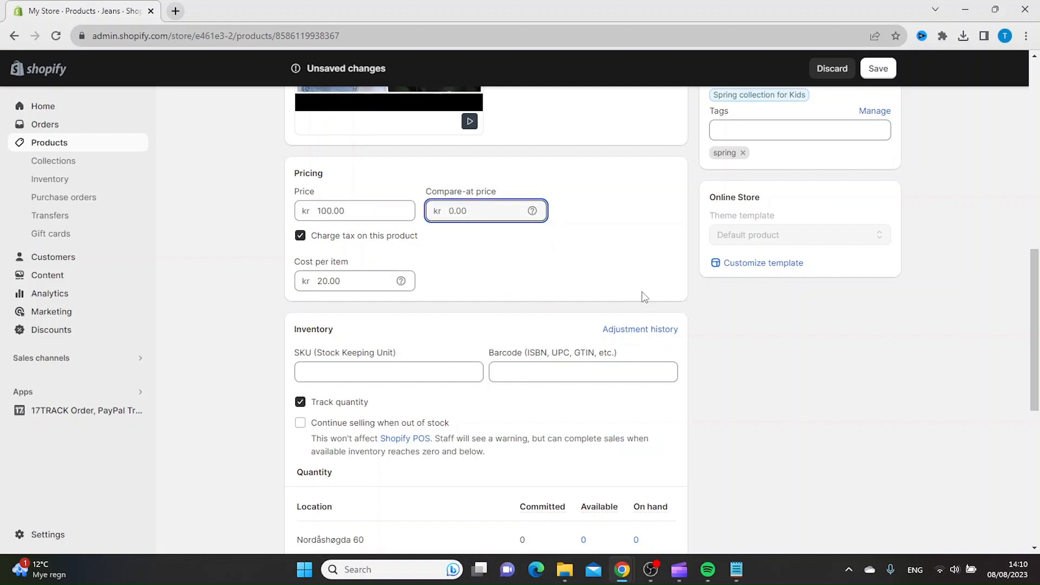
{"action": "mouse_move", "coordinate": [628, 253]}
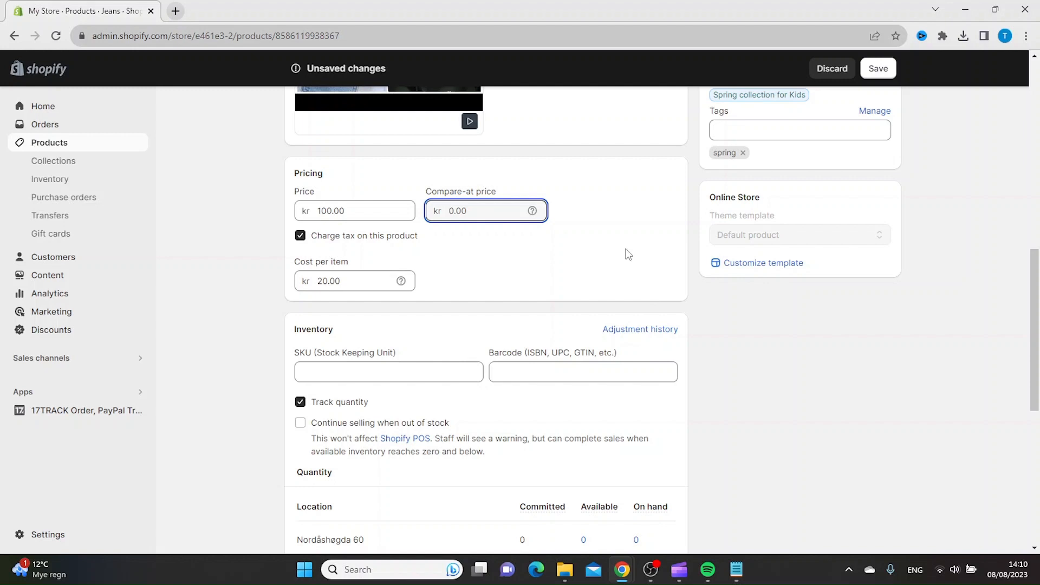
{"action": "type", "text": "150.00"}
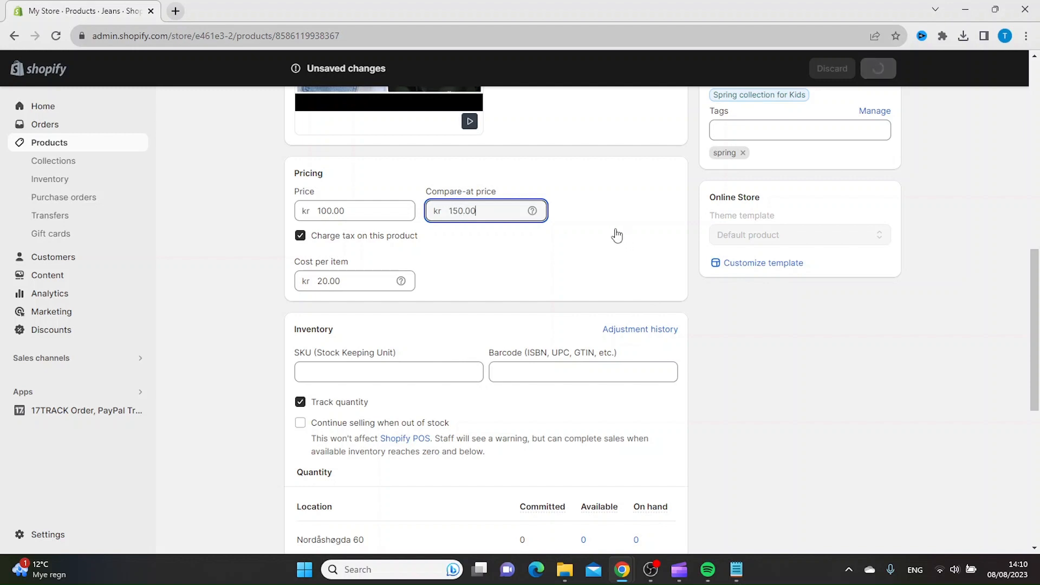
Save the Jeans product with the new pricing.
{"action": "left_click", "coordinate": [877, 68]}
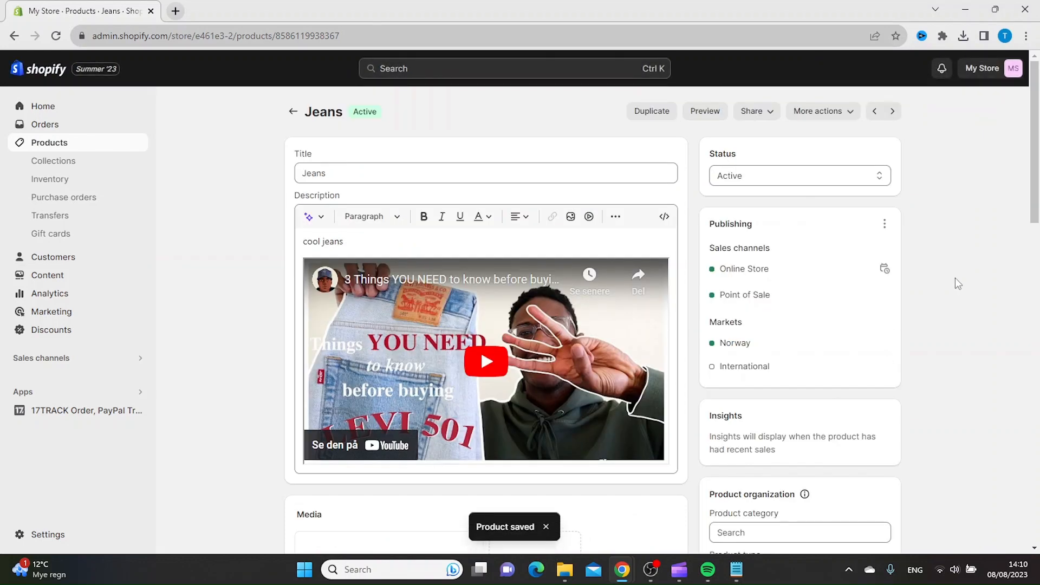
{"action": "scroll", "scroll_direction": "down", "scroll_amount": 3}
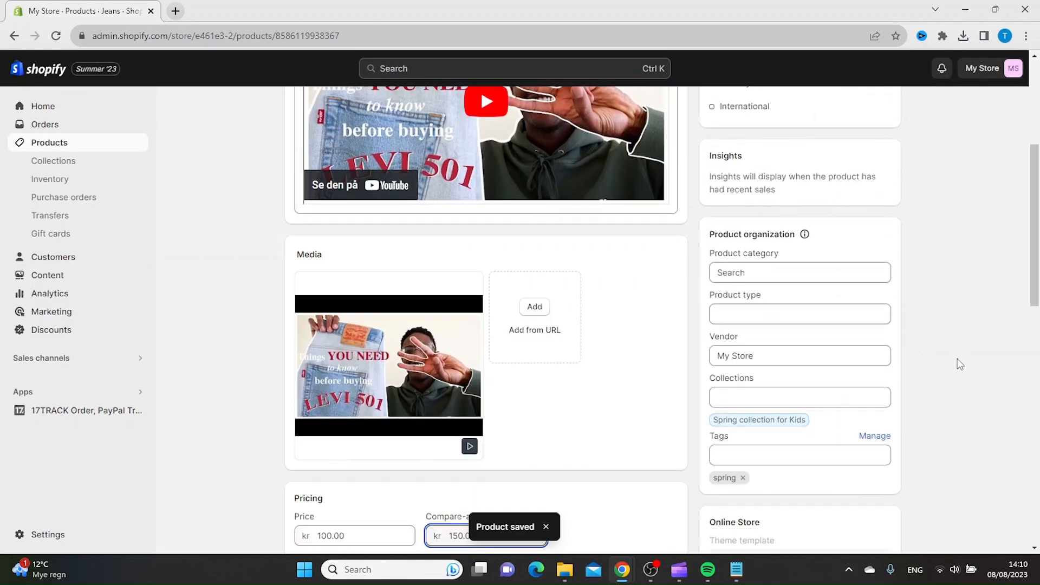
{"action": "scroll", "scroll_direction": "down", "scroll_amount": 3}
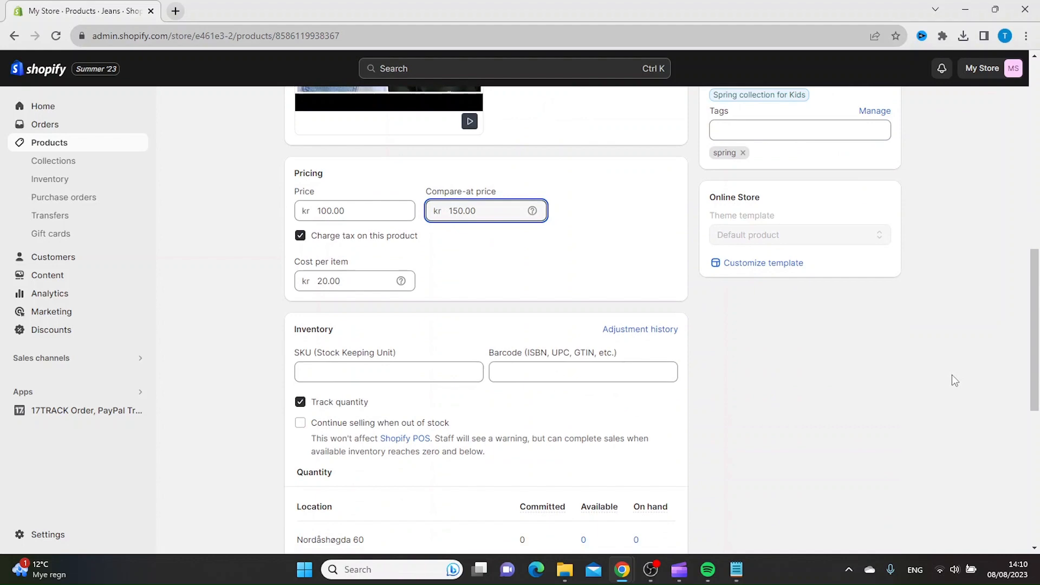
{"action": "scroll", "scroll_direction": "up", "scroll_amount": 3}
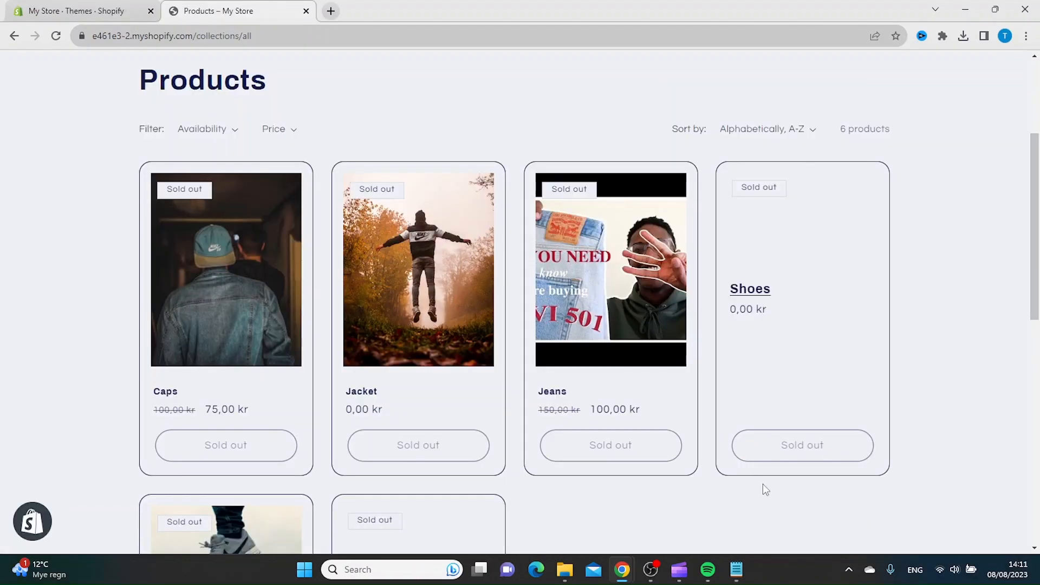
{"action": "mouse_move", "coordinate": [695, 417]}
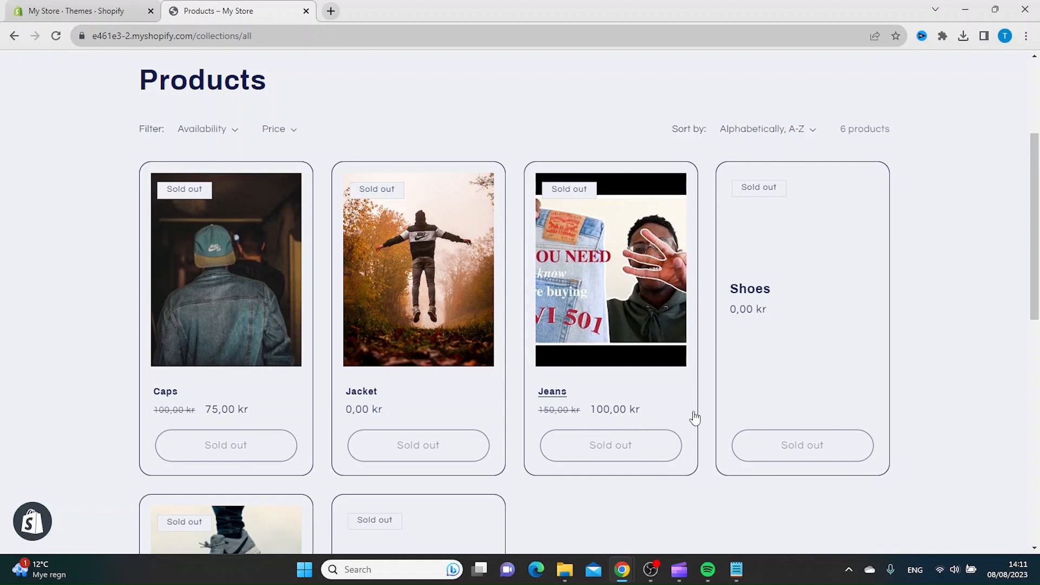
View the Jeans storefront page showing 100 kr against a struck-through 150 kr.
{"action": "scroll", "scroll_direction": "down", "scroll_amount": 3}
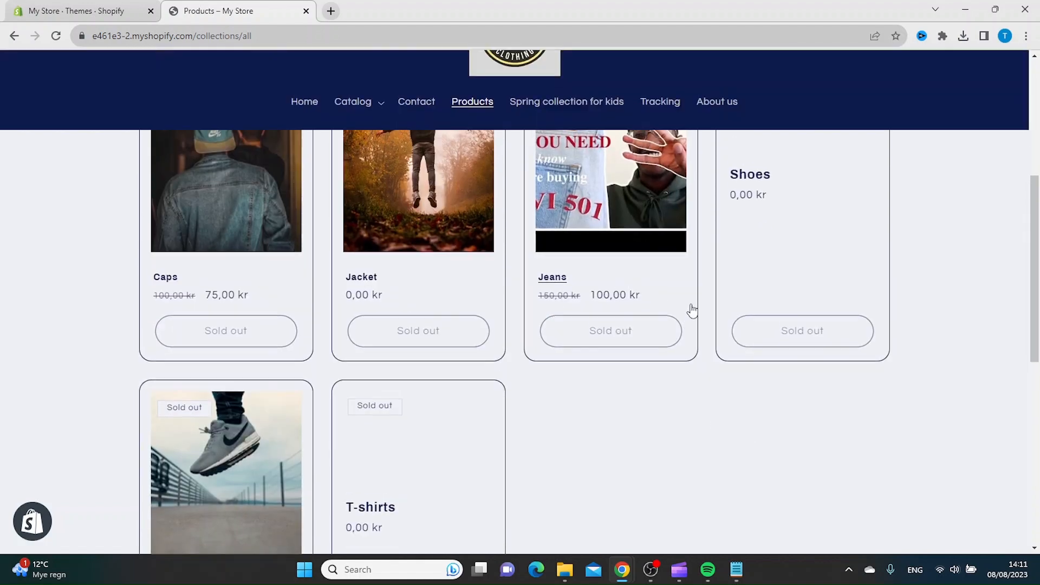
{"action": "scroll", "scroll_direction": "up", "scroll_amount": 3}
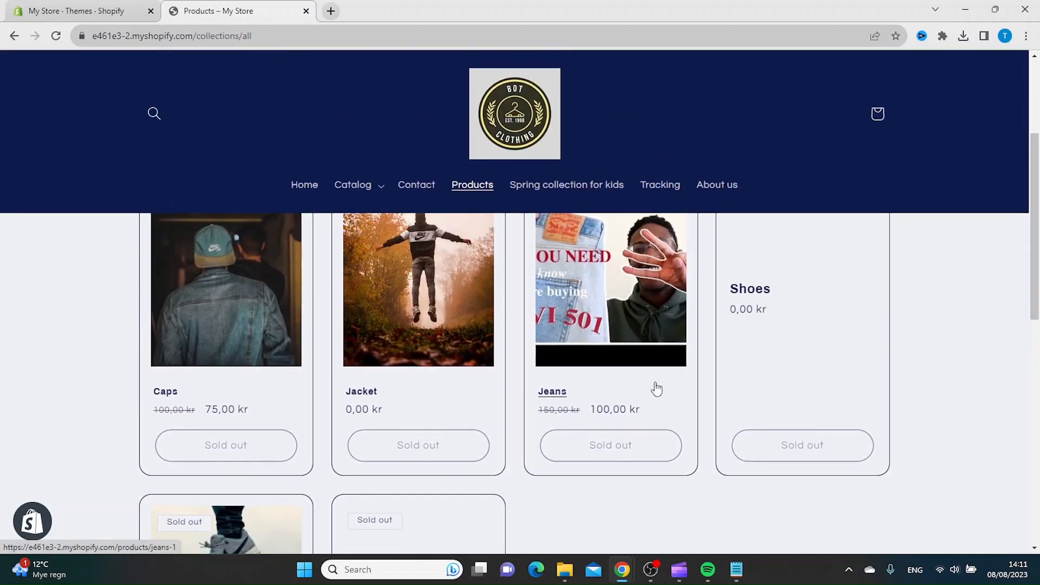
{"action": "left_click", "coordinate": [552, 391]}
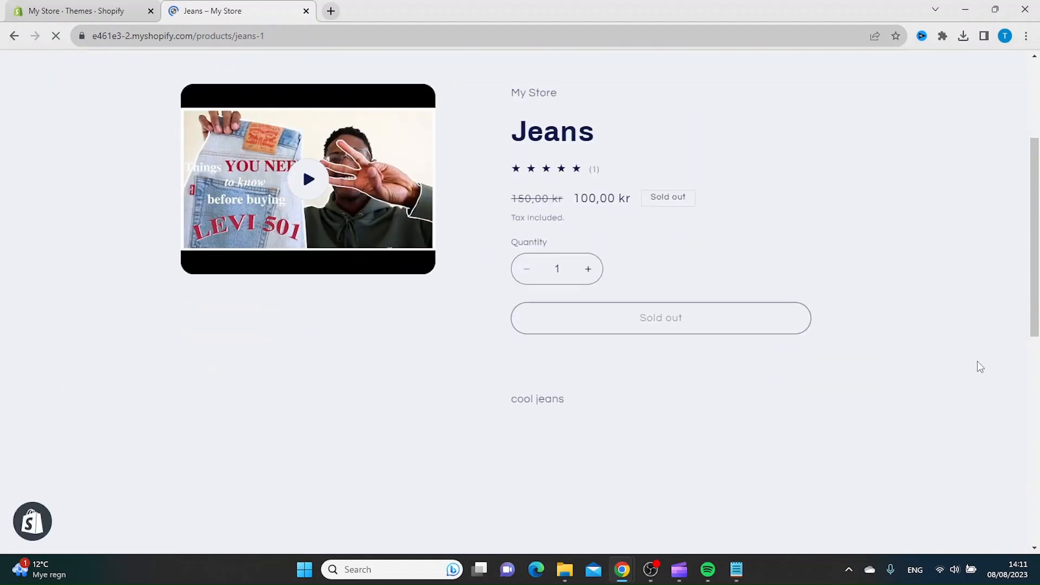